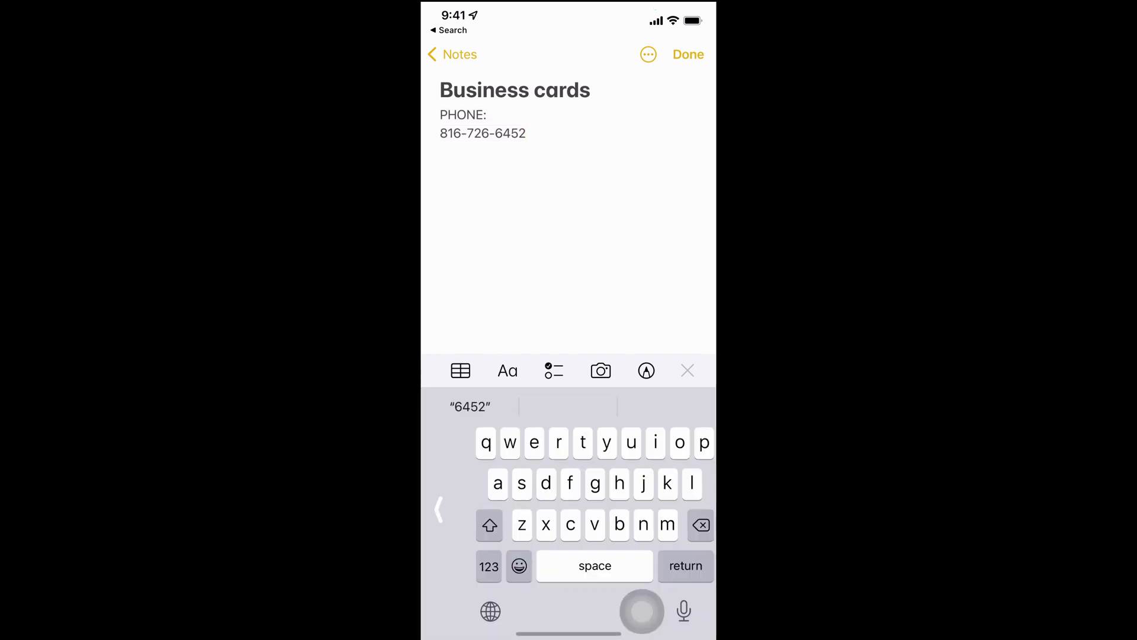
pyautogui.press('return')
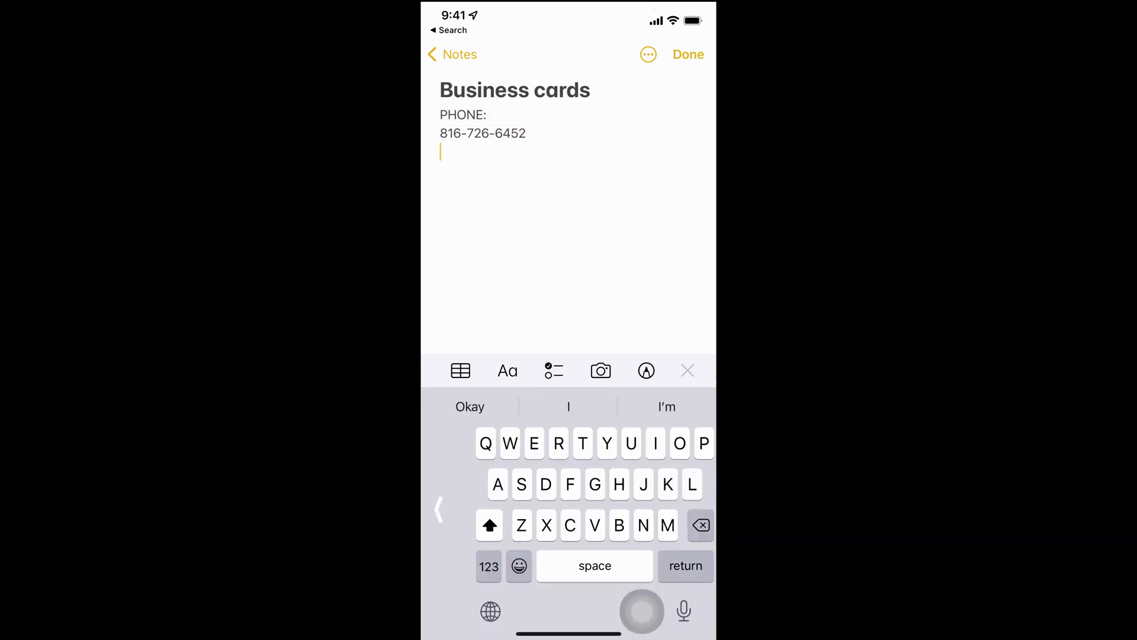
pyautogui.click(440, 153)
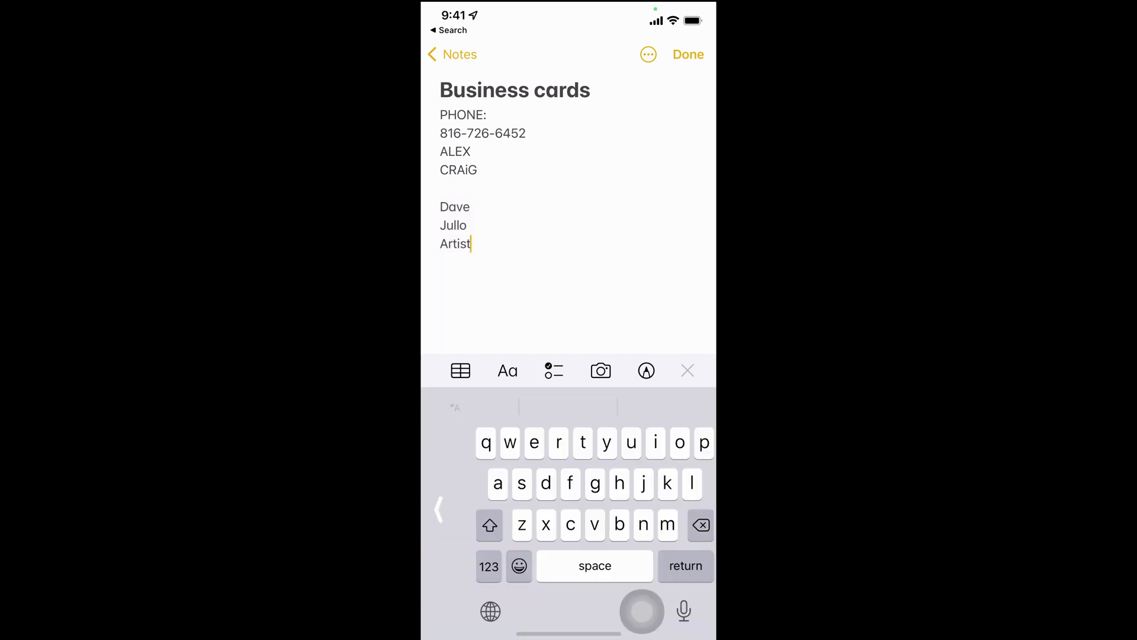
pyautogui.press('return')
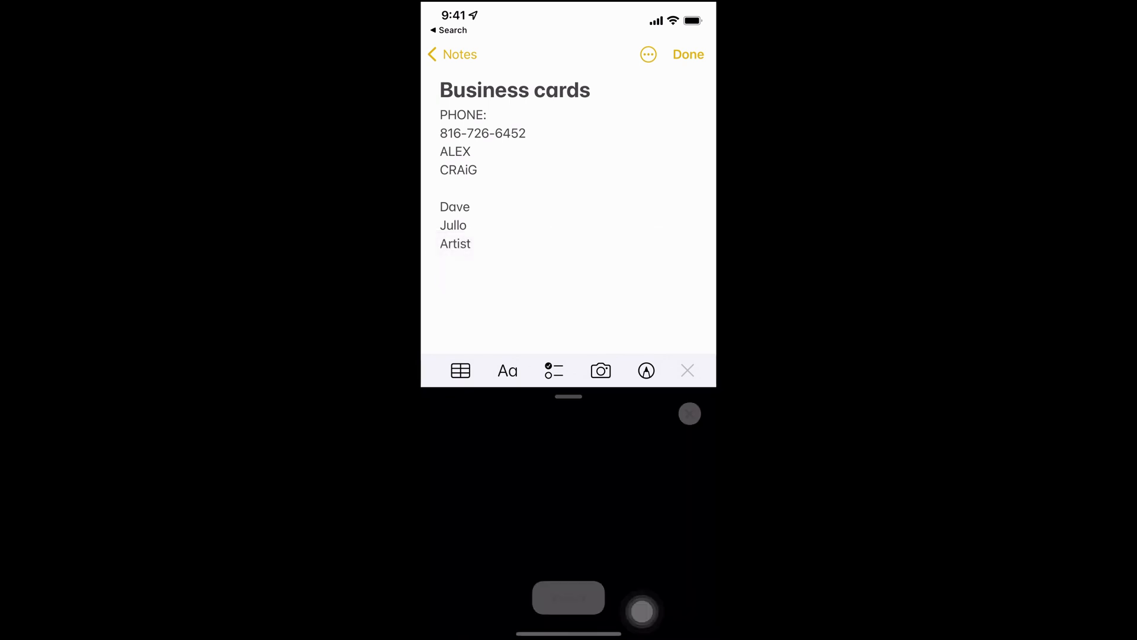
# Step: Capture the Phyllo Nora card — Artist, Fortune Jeller, Calligrapher, Story Teller — and insert it into the note
pyautogui.click(601, 371)
pyautogui.write('Calligrapher, and Story Teller')
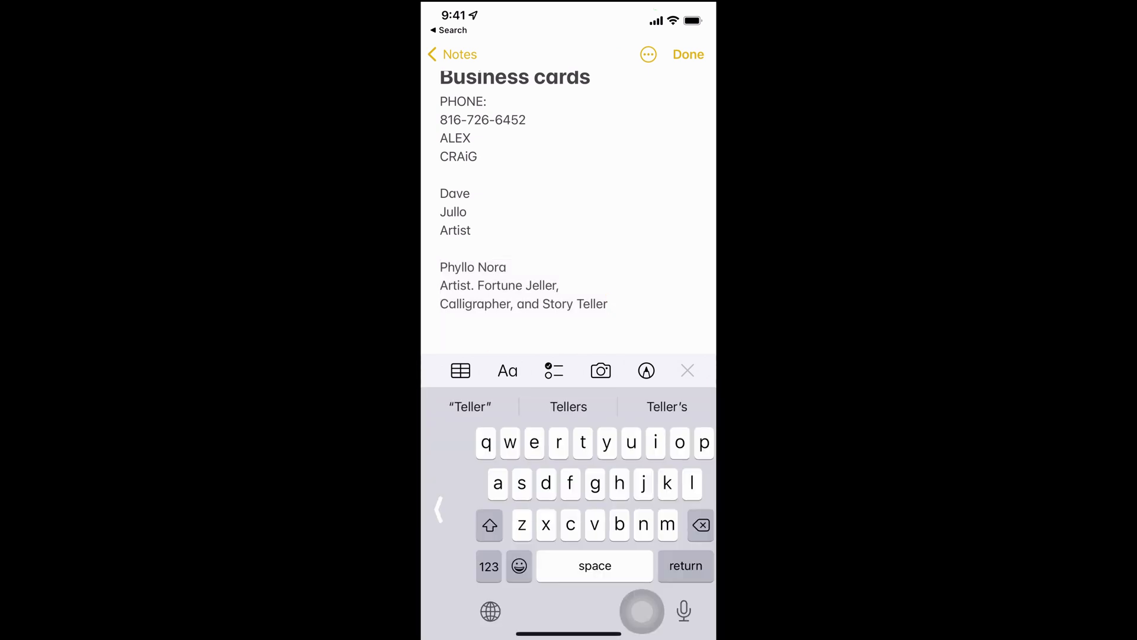
pyautogui.click(688, 55)
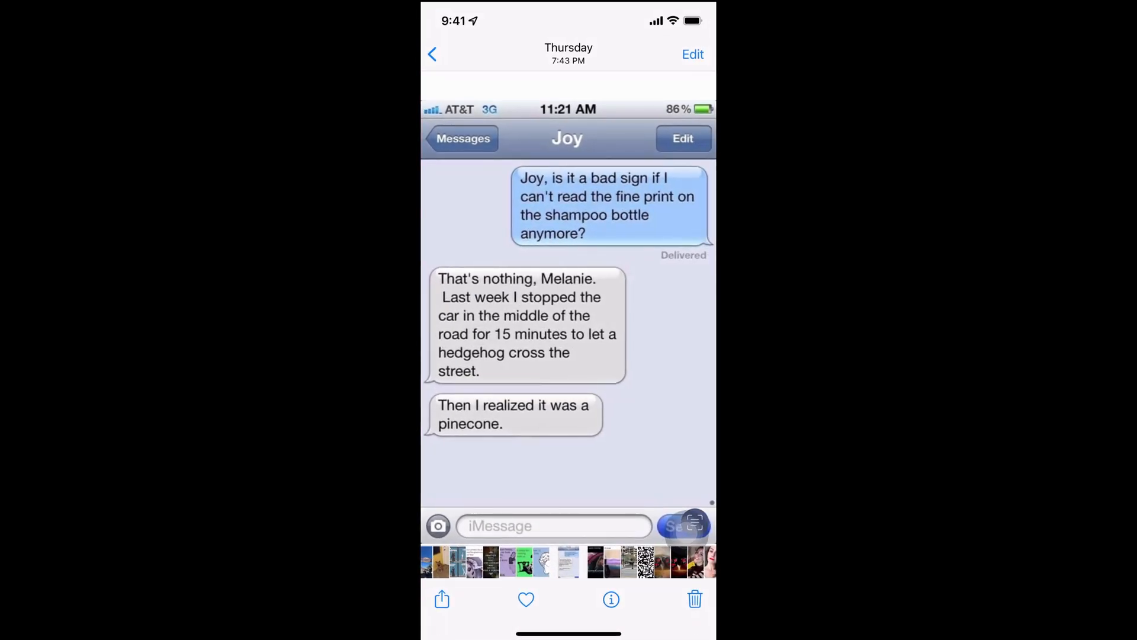
# Step: Select the word 'stopped' in the message screenshot and extend the selection across the message
pyautogui.doubleClick(546, 296)
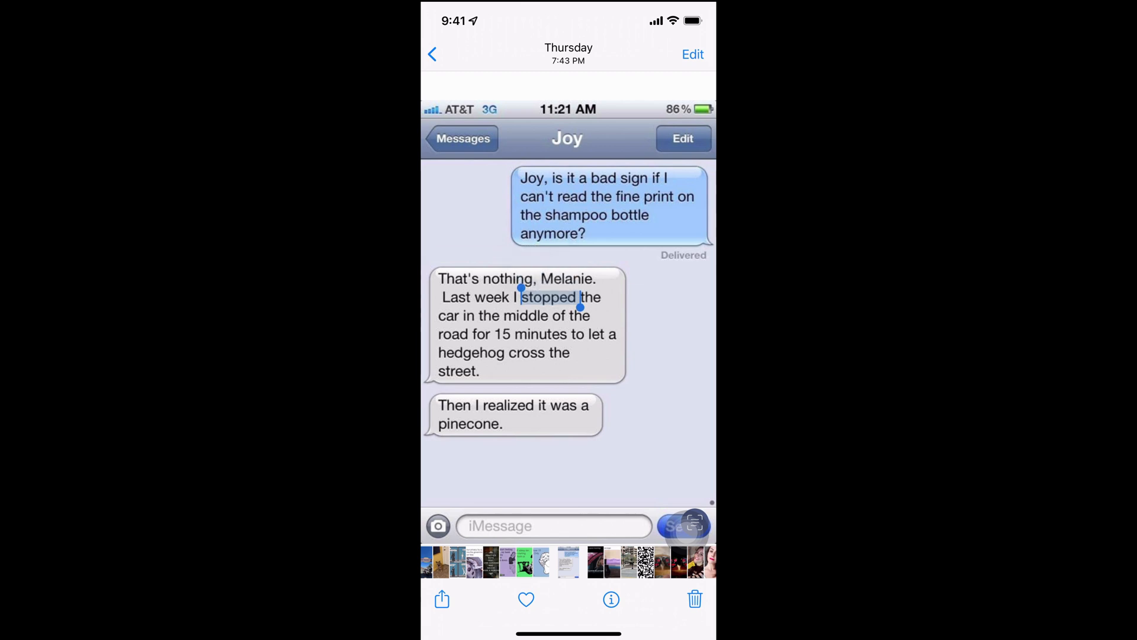
pyautogui.moveTo(581, 304); pyautogui.dragTo(619, 341)
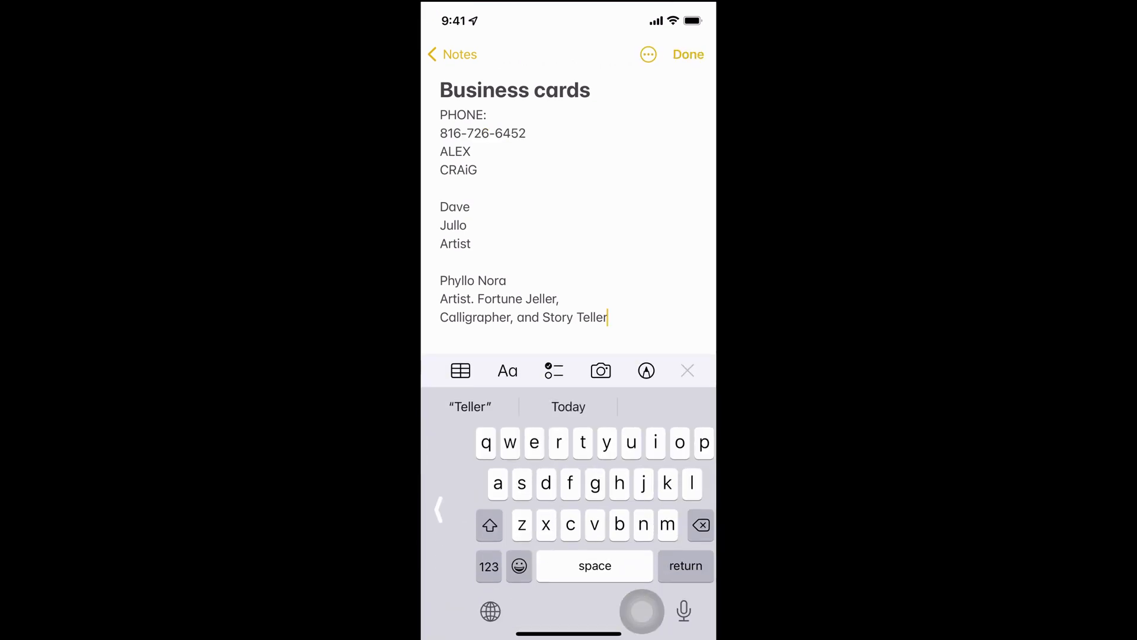
# Step: Start a new blank line below the Story Teller title in the Business cards note
pyautogui.press('return')
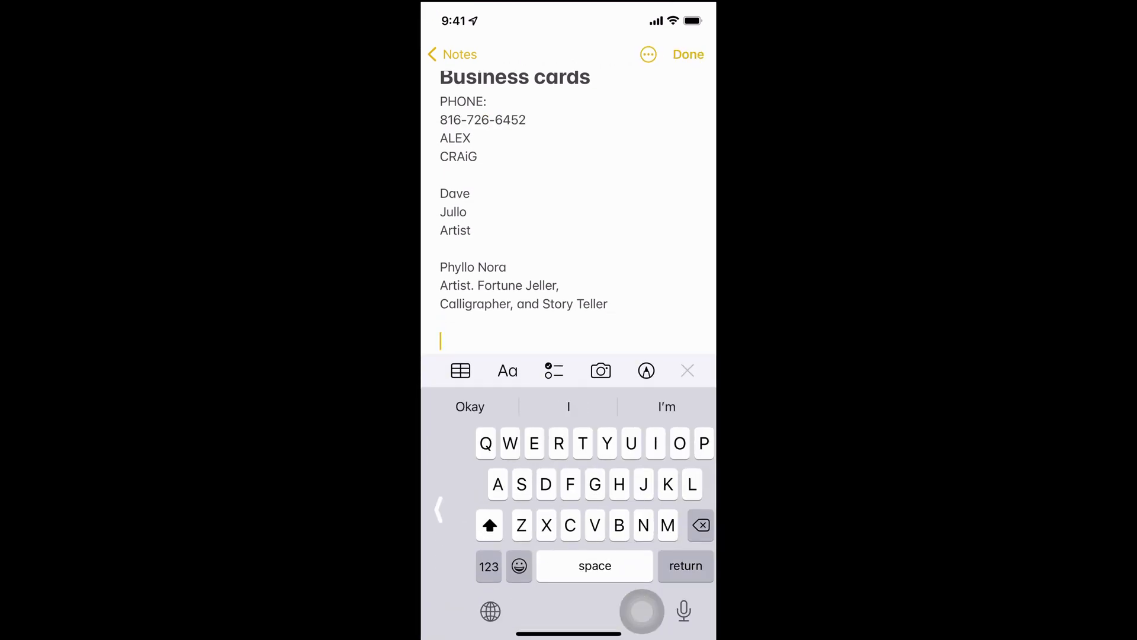